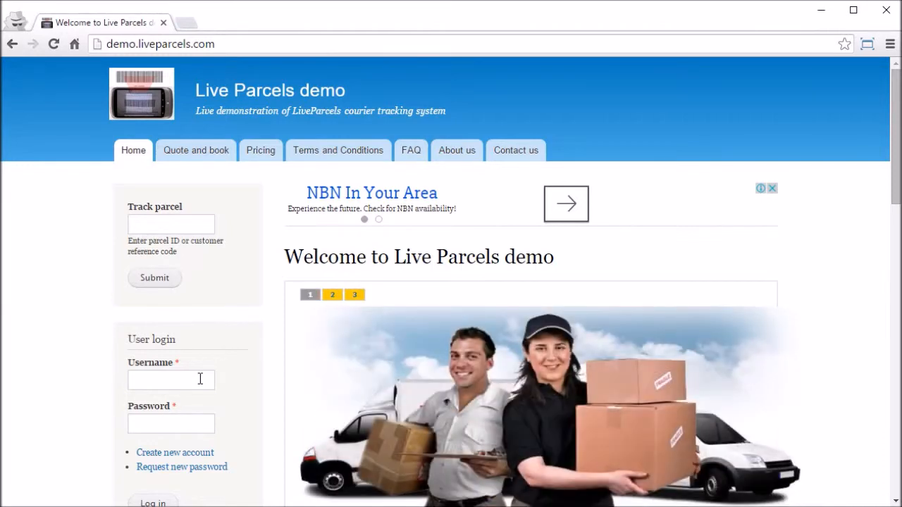
- Log in to the demo site as the admin1 administrator
text(admin1)
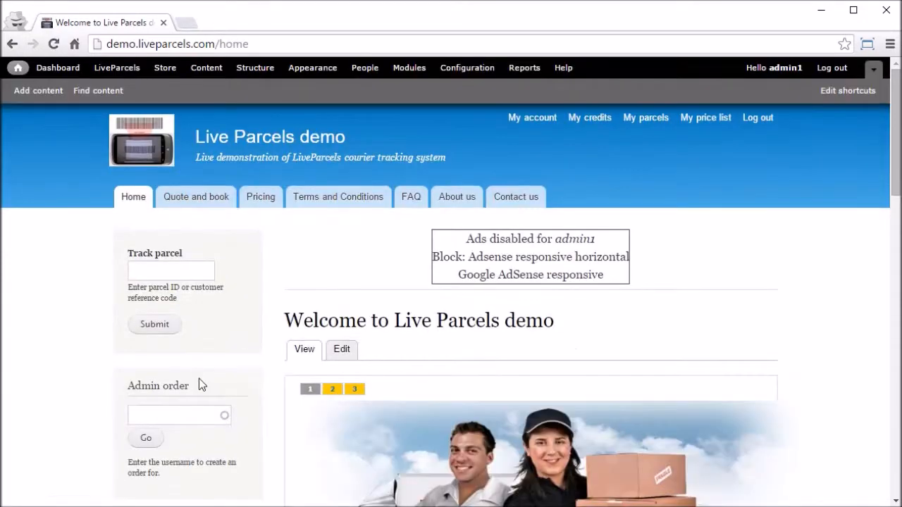
mouse_move(115, 68)
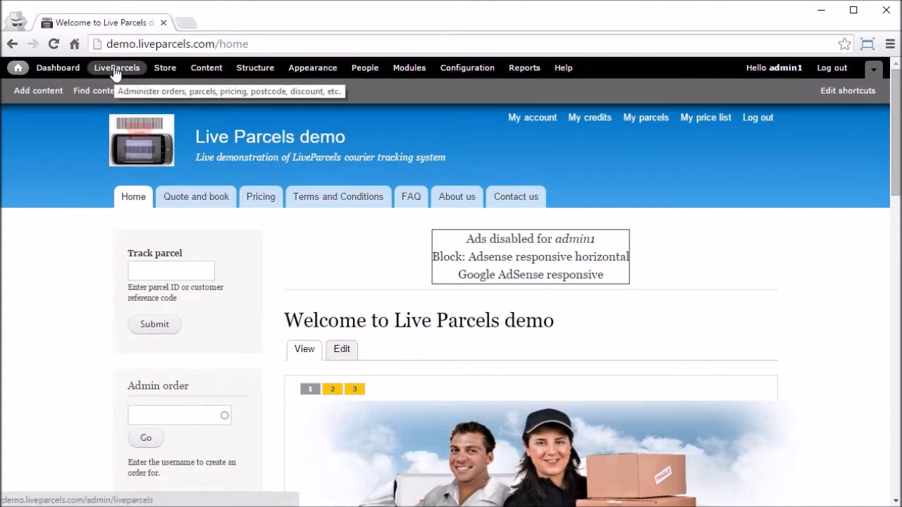
- Review the received orders list showing pending COD orders 7 and 16 from postpaid1
click(116, 68)
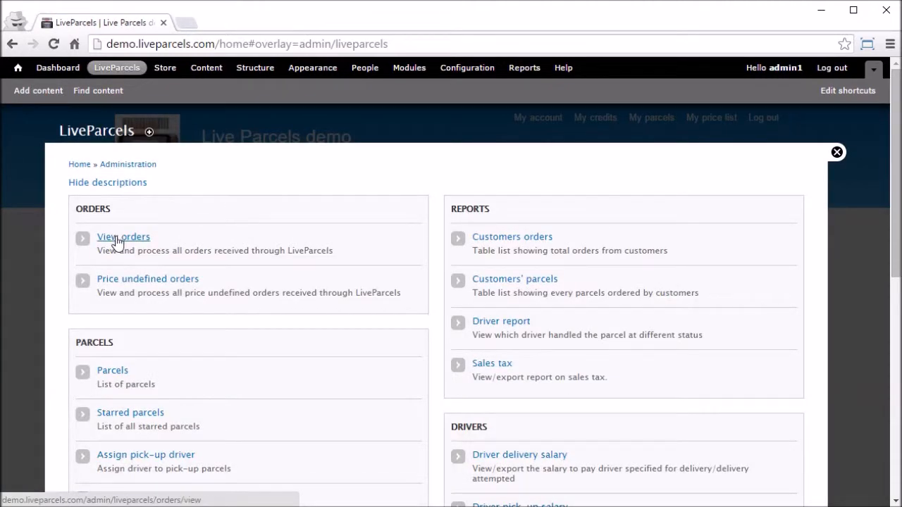
click(124, 237)
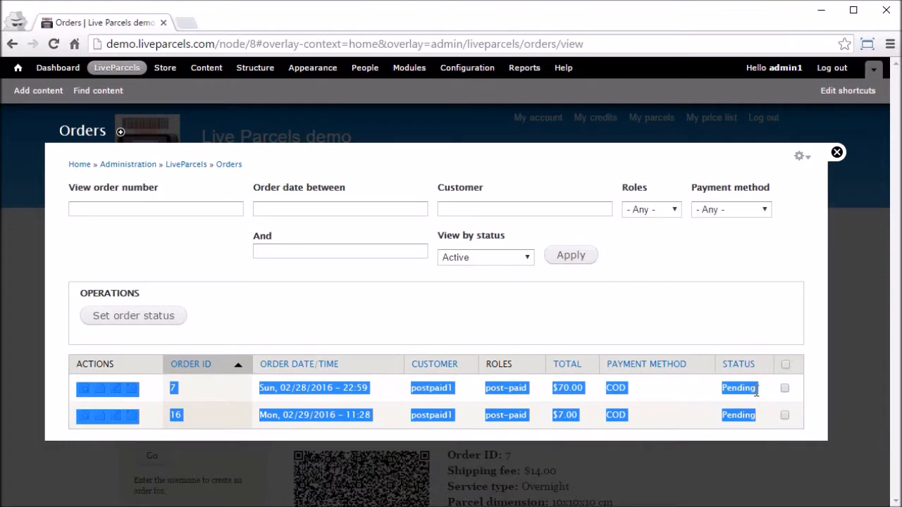
mouse_move(535, 400)
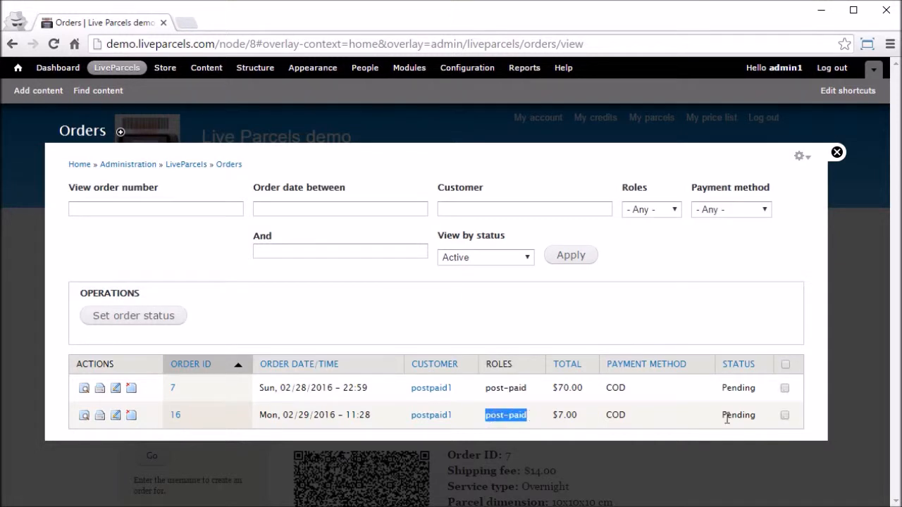
double_click(739, 414)
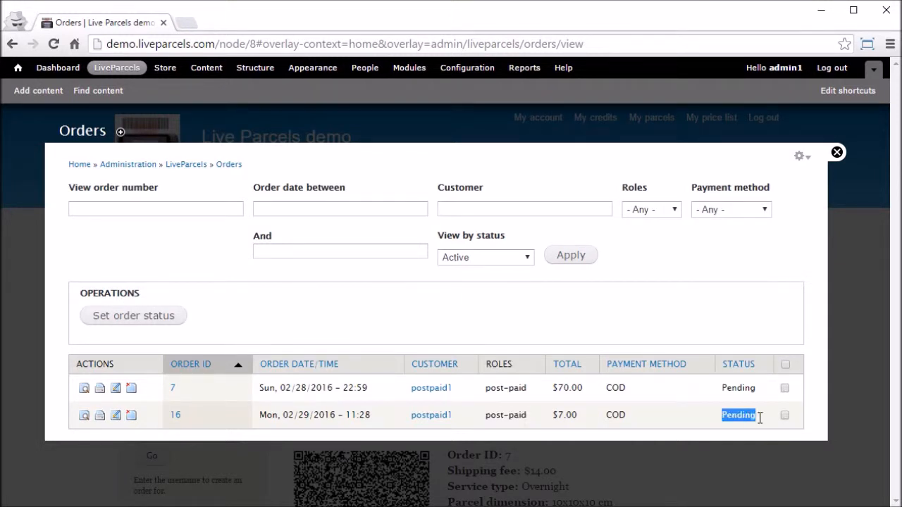
click(784, 414)
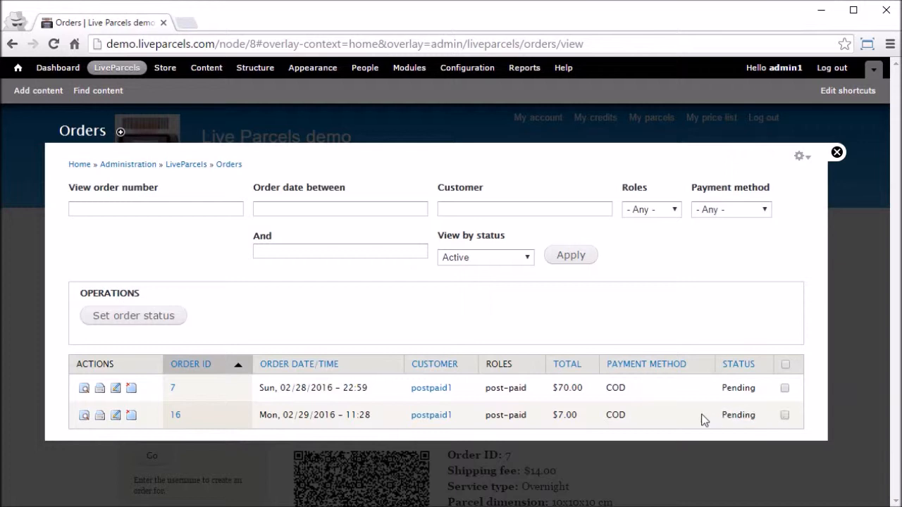
mouse_move(147, 437)
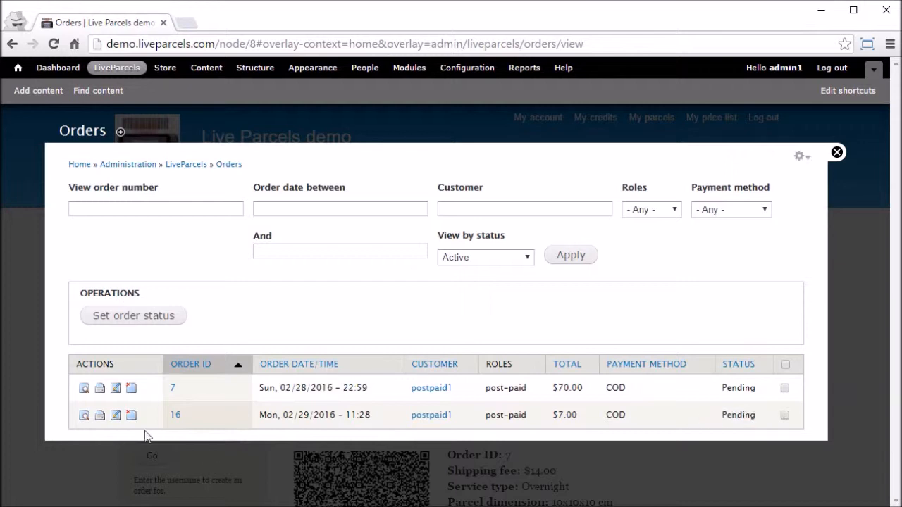
mouse_move(228, 432)
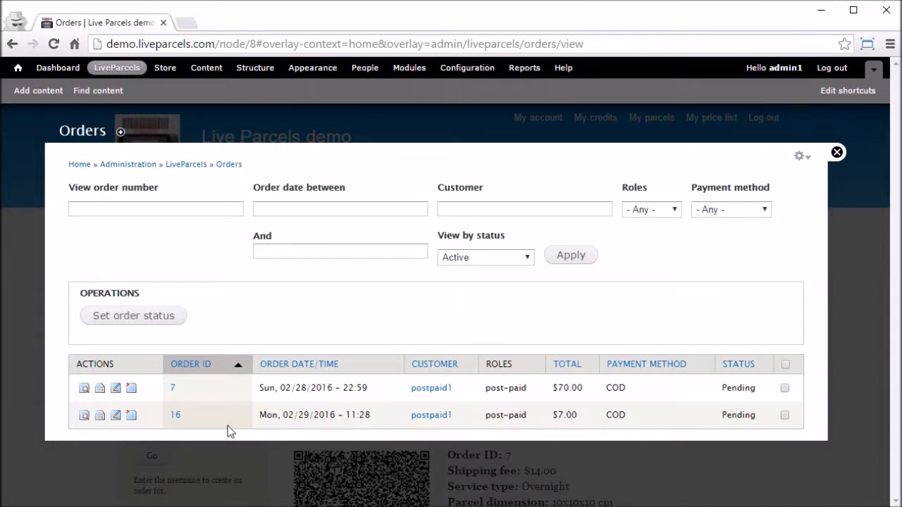
mouse_move(296, 293)
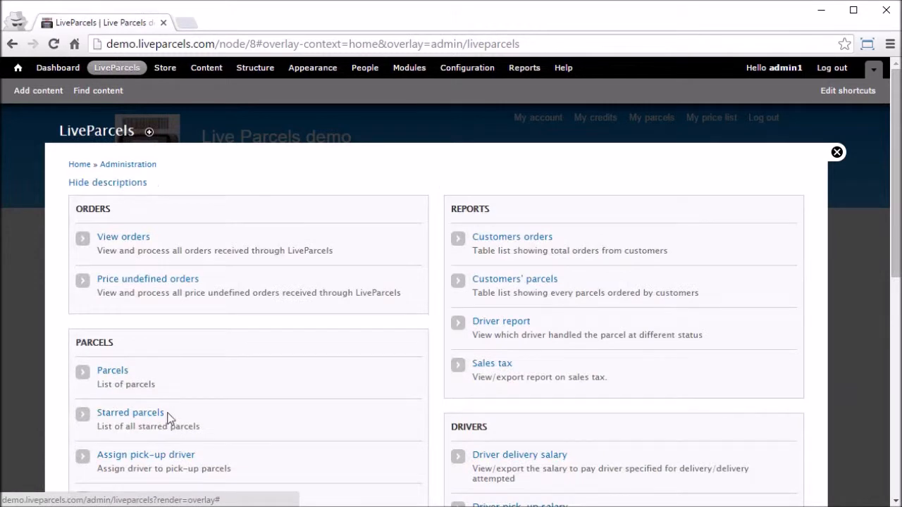
- Review the All parcels list showing Order7Parcel1 and Order16Parcel1 pending, then return to the admin overview
click(112, 370)
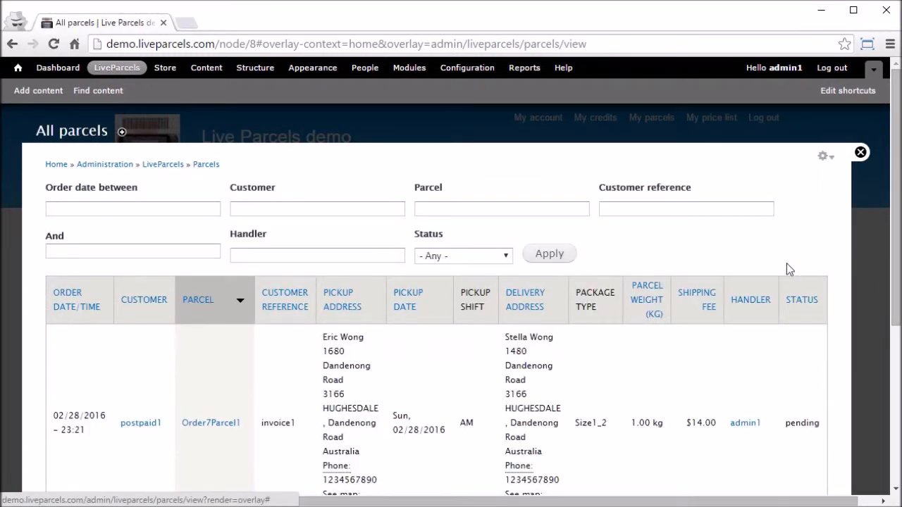
scroll(down, 3)
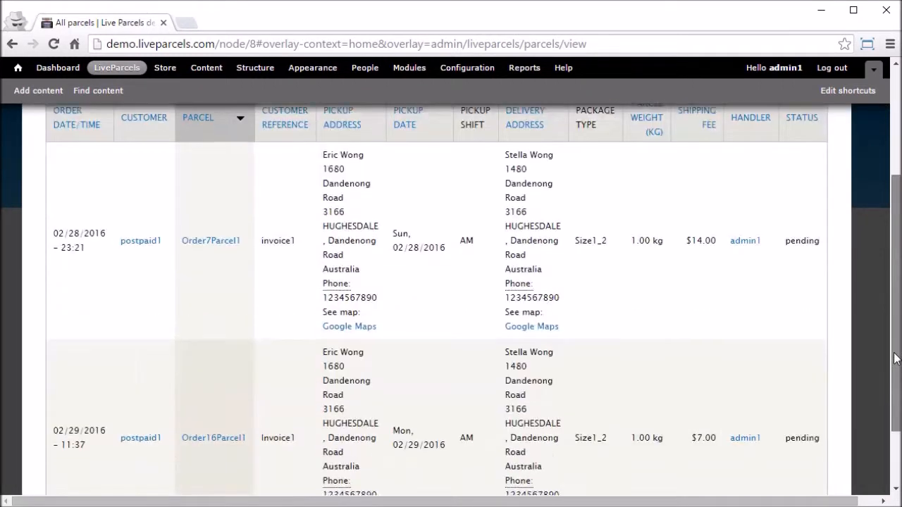
scroll(down, 3)
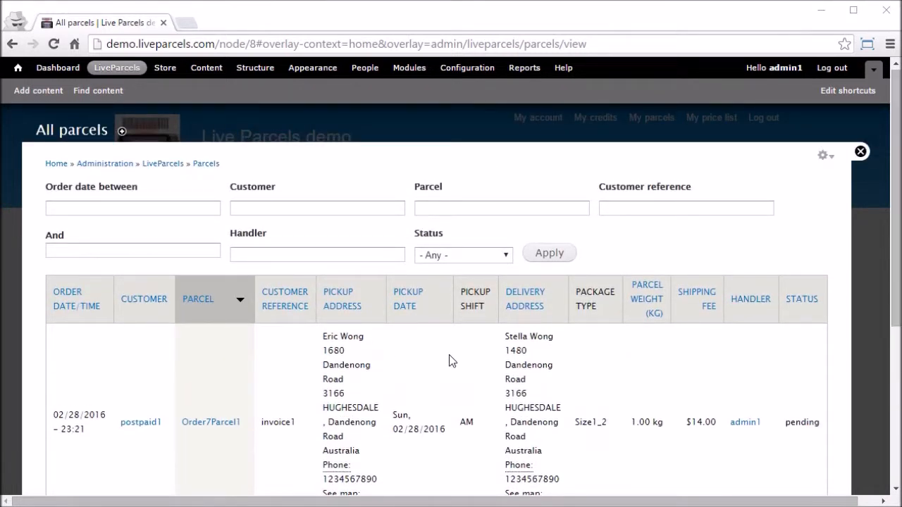
click(117, 68)
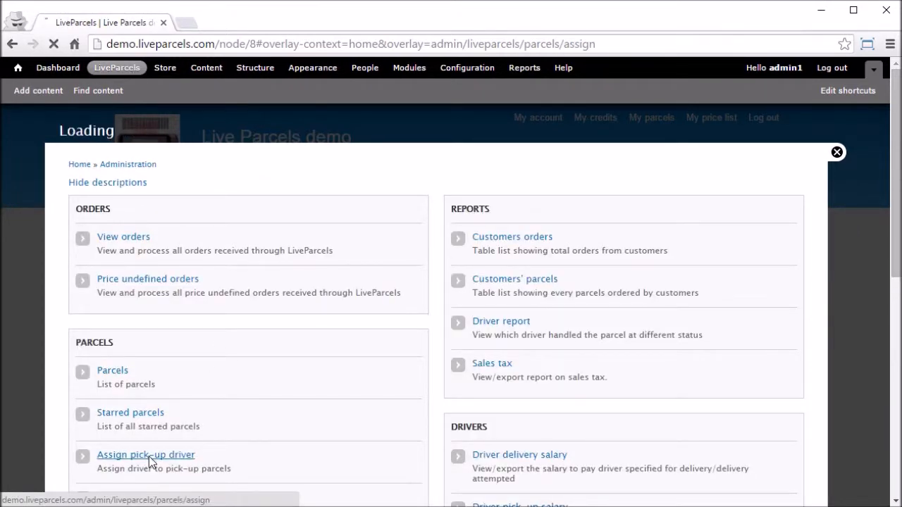
- On Assign pick-up drivers, select the pending parcels and start the Assign driver operation
click(146, 454)
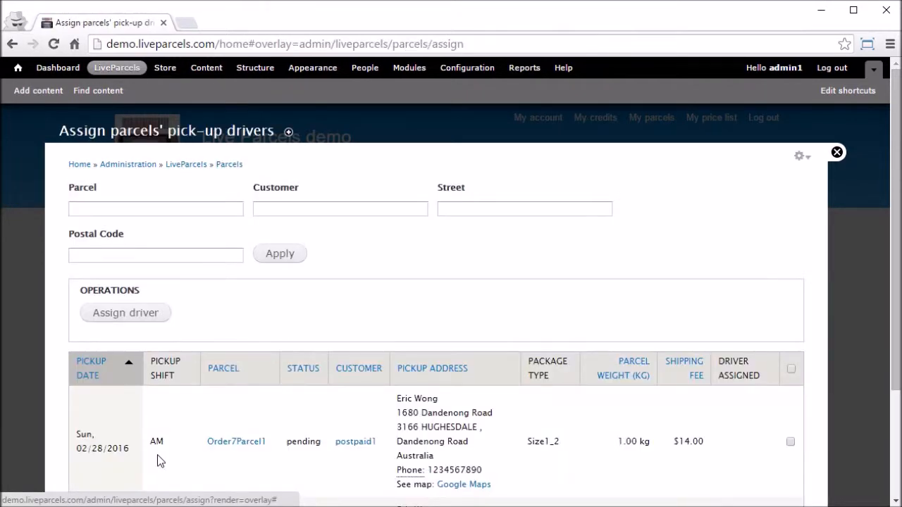
scroll(down, 3)
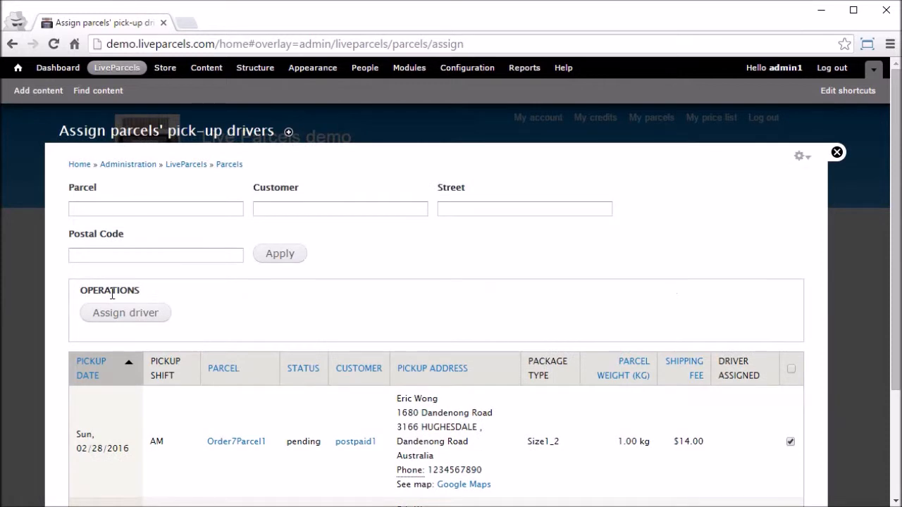
click(837, 152)
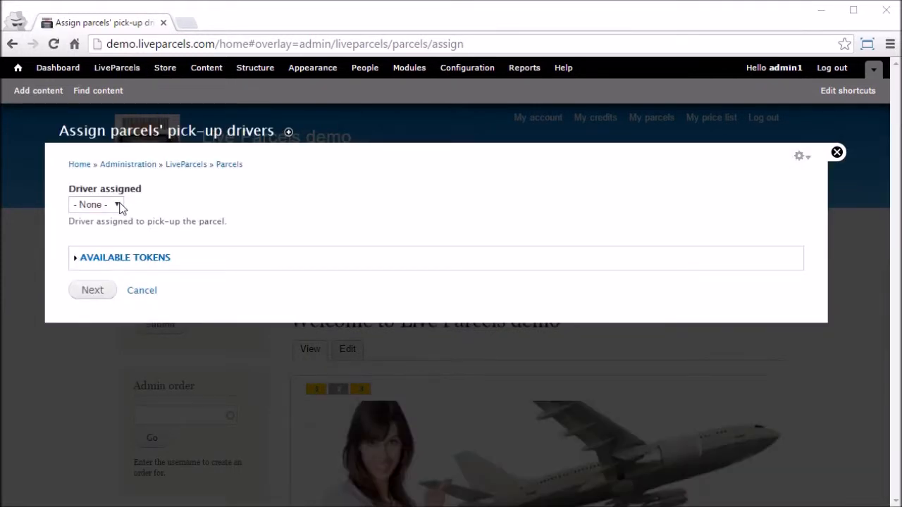
- Assign driver1 to both parcels, confirm the action on 2 items, and return to the admin overview
click(96, 204)
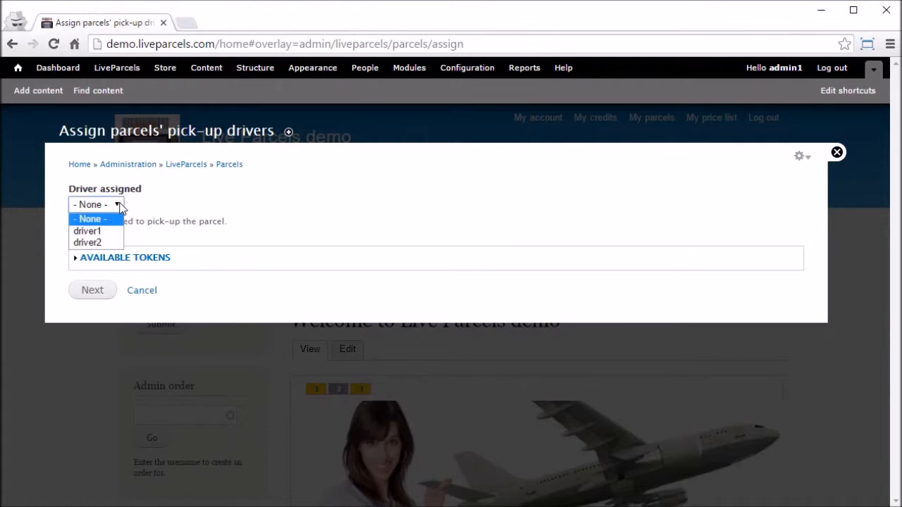
click(88, 231)
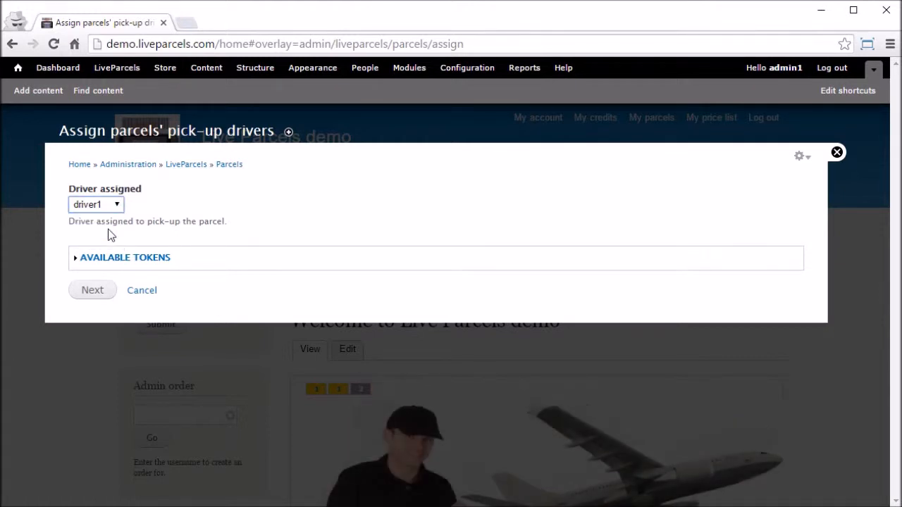
click(95, 204)
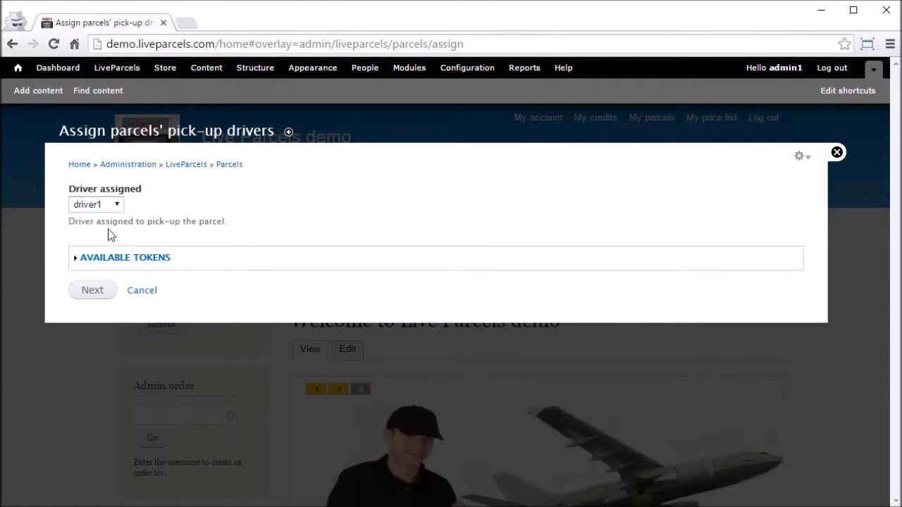
click(93, 291)
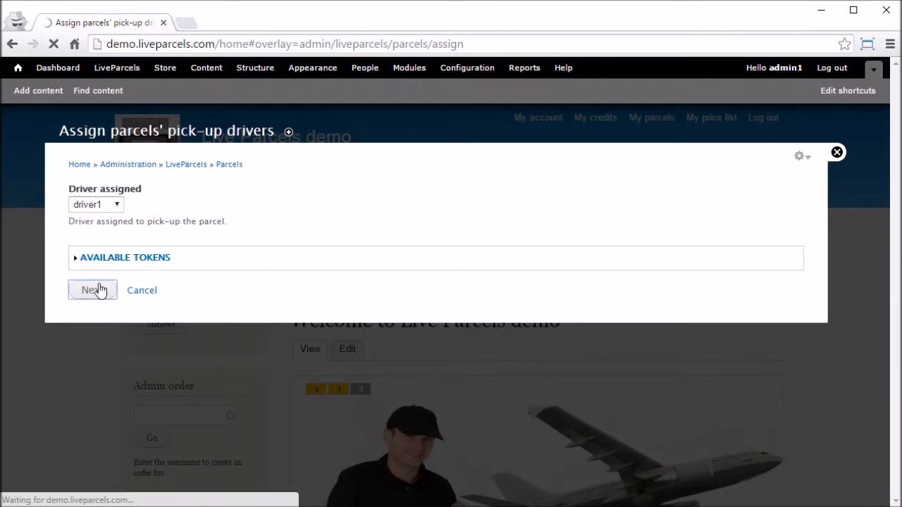
click(93, 290)
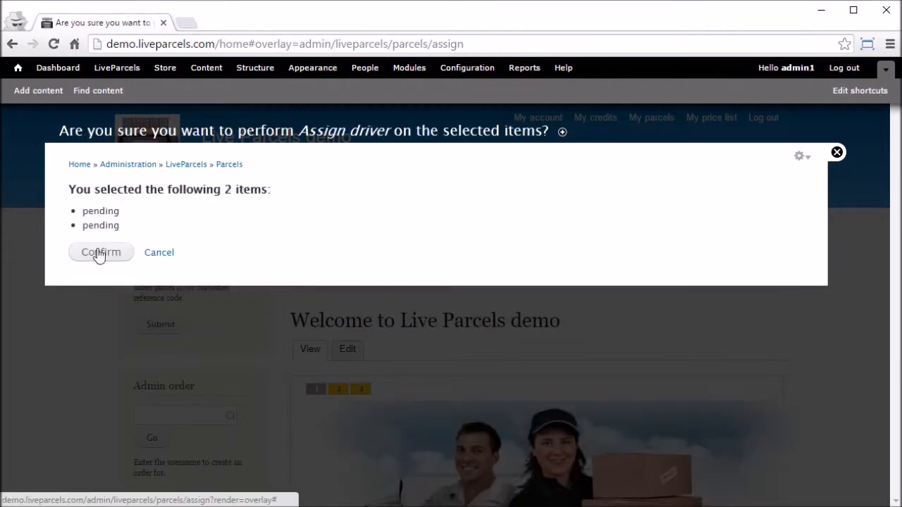
click(101, 253)
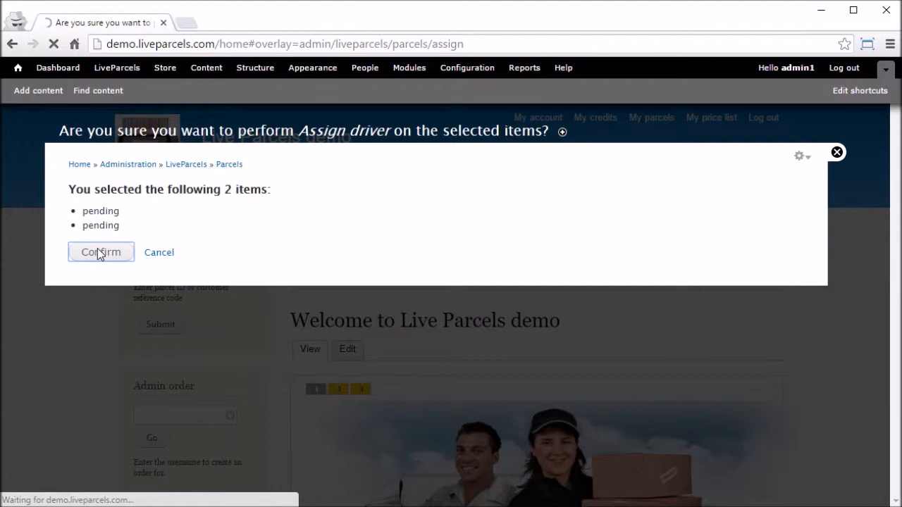
click(101, 252)
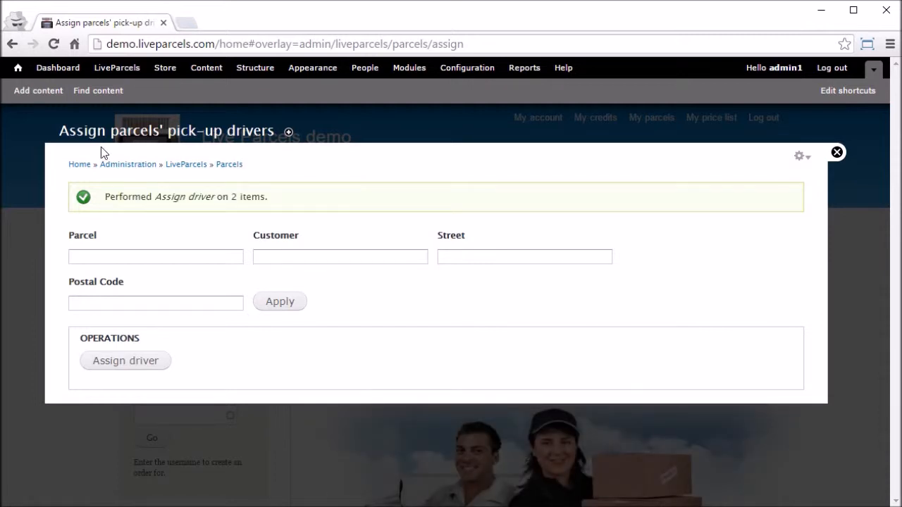
click(116, 68)
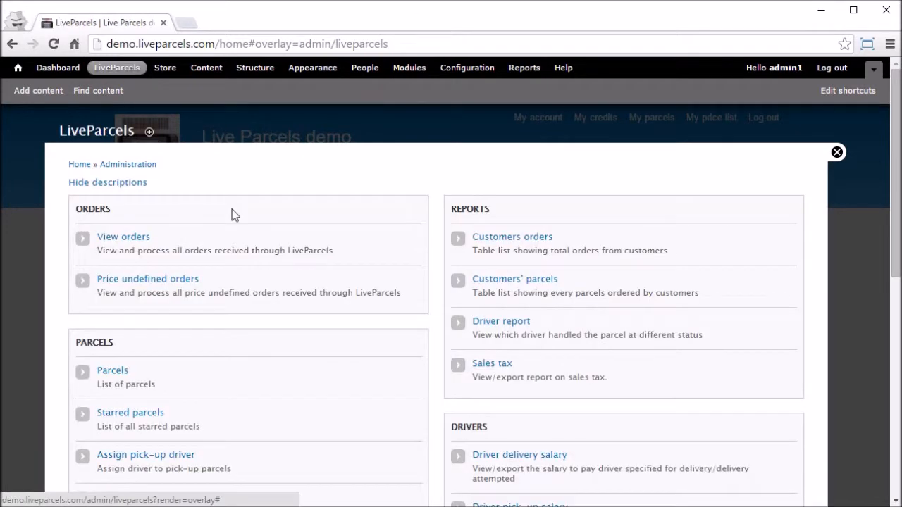
mouse_move(117, 68)
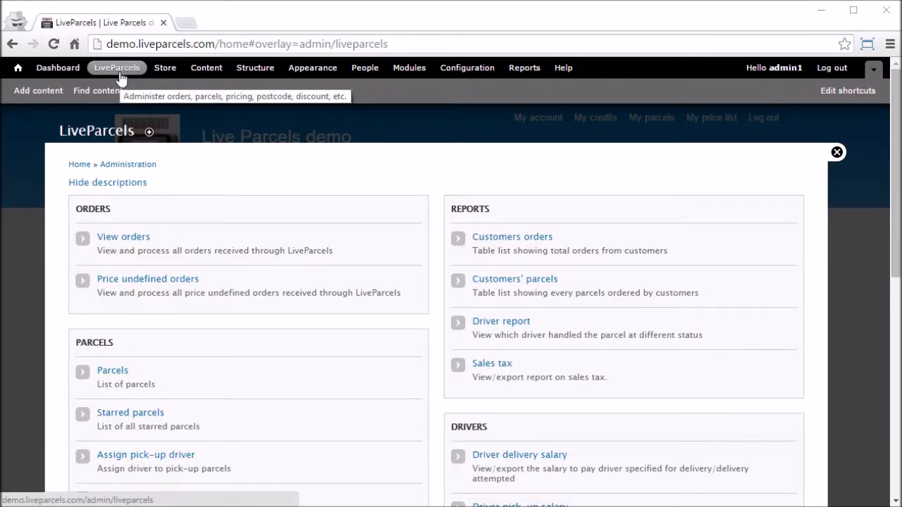
- Review the All parcels list showing Order7Parcel1 and Order16Parcel1 as scheduled
click(113, 369)
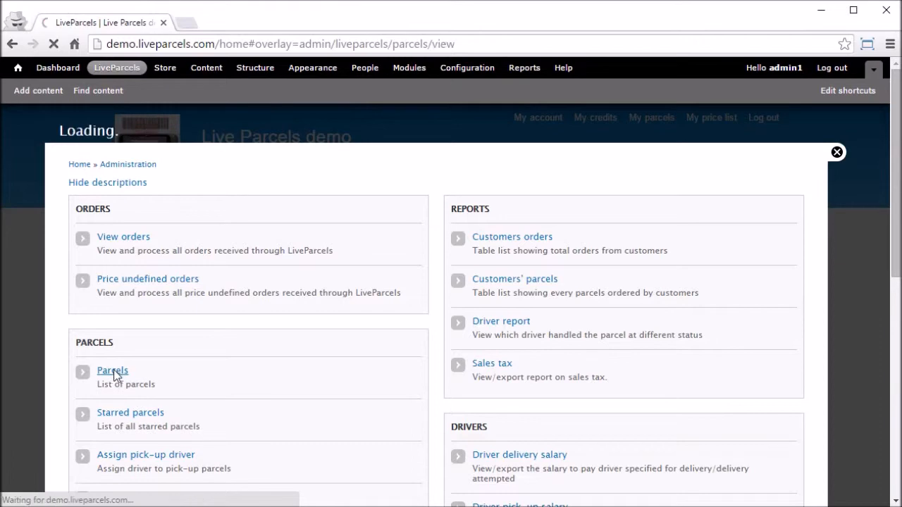
click(113, 370)
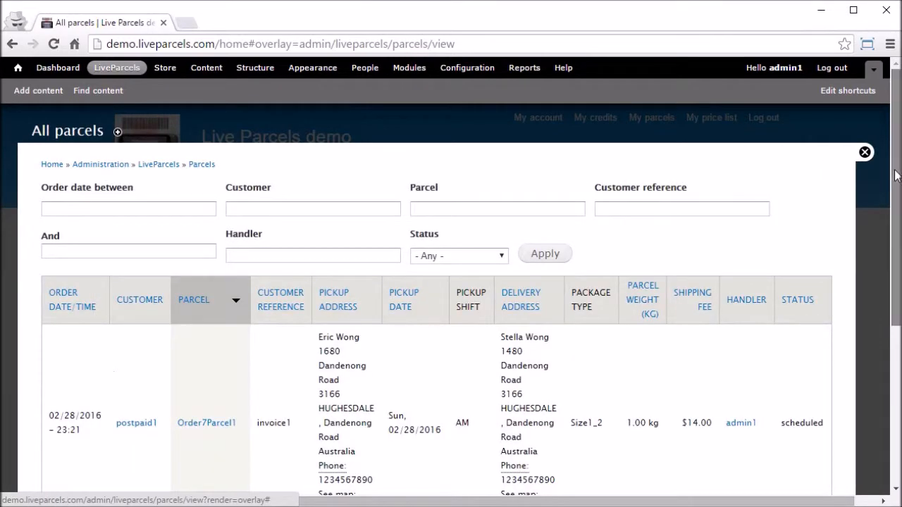
scroll(down, 3)
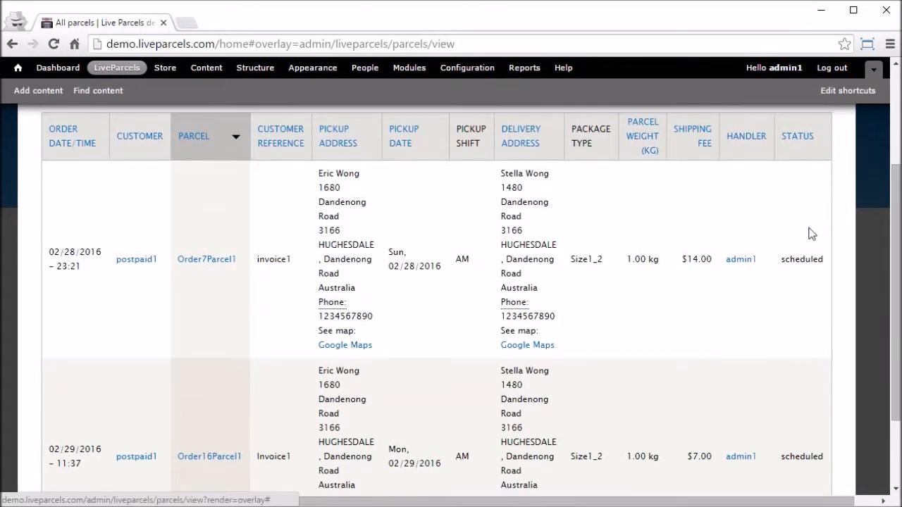
double_click(800, 259)
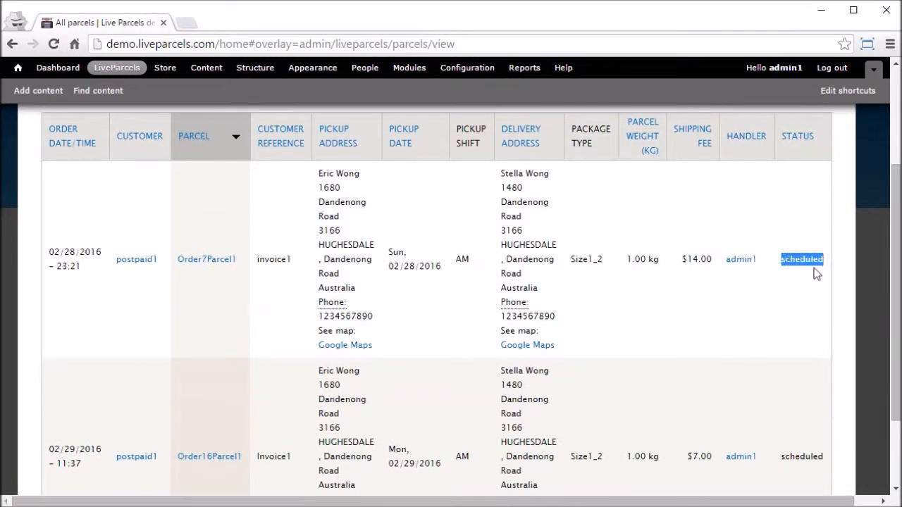
click(802, 457)
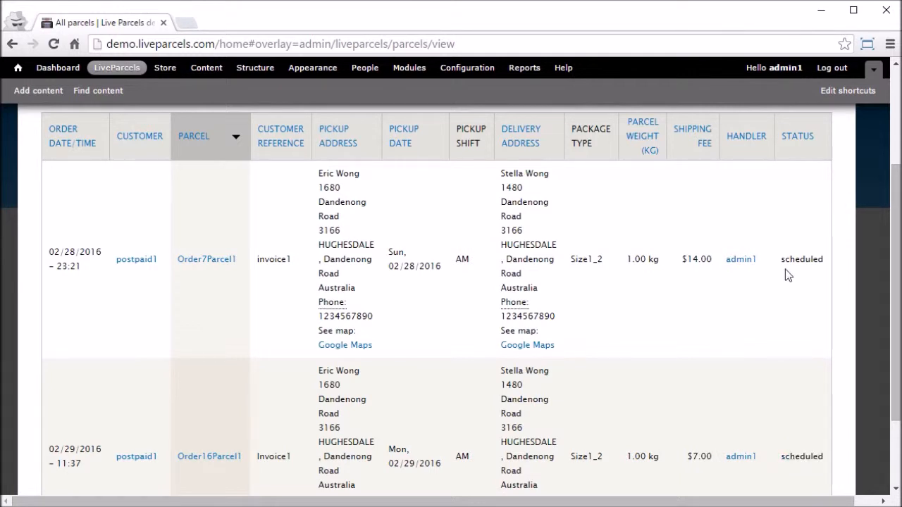
mouse_move(321, 266)
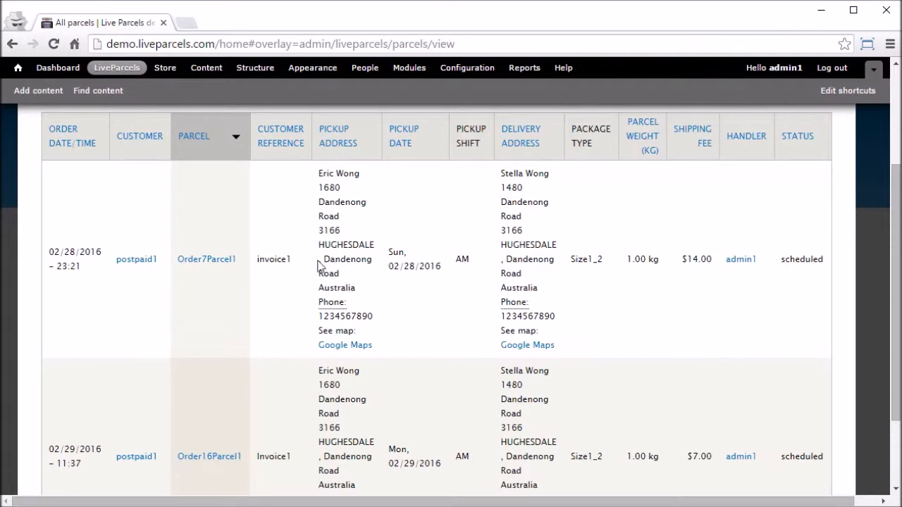
- Open the Order7Parcel1 detail page
click(206, 259)
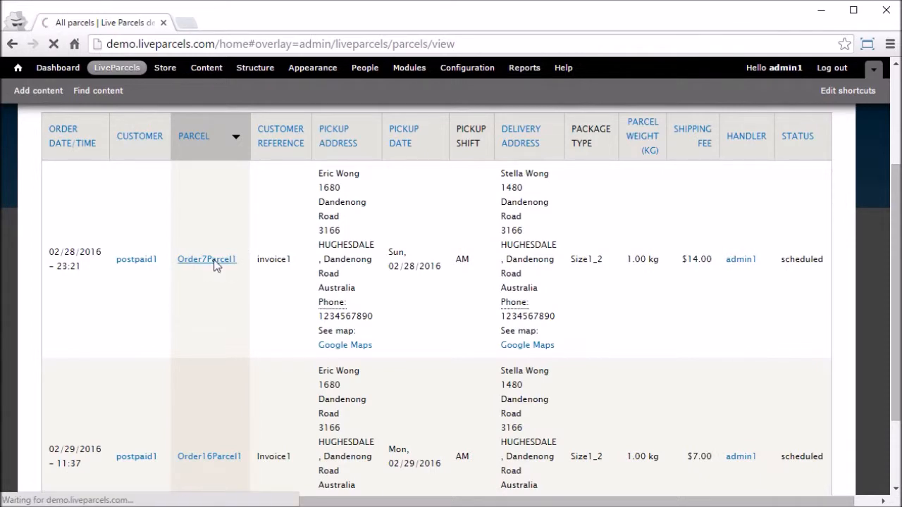
click(206, 259)
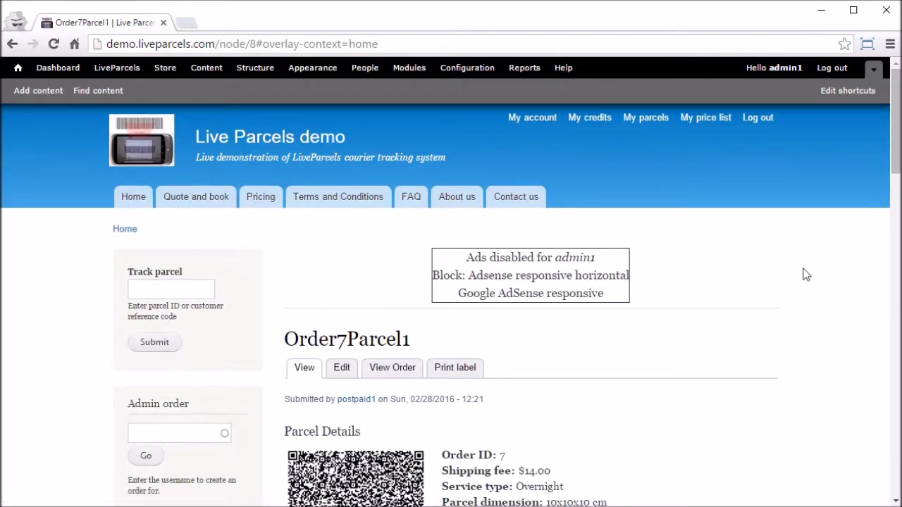
scroll(down, 3)
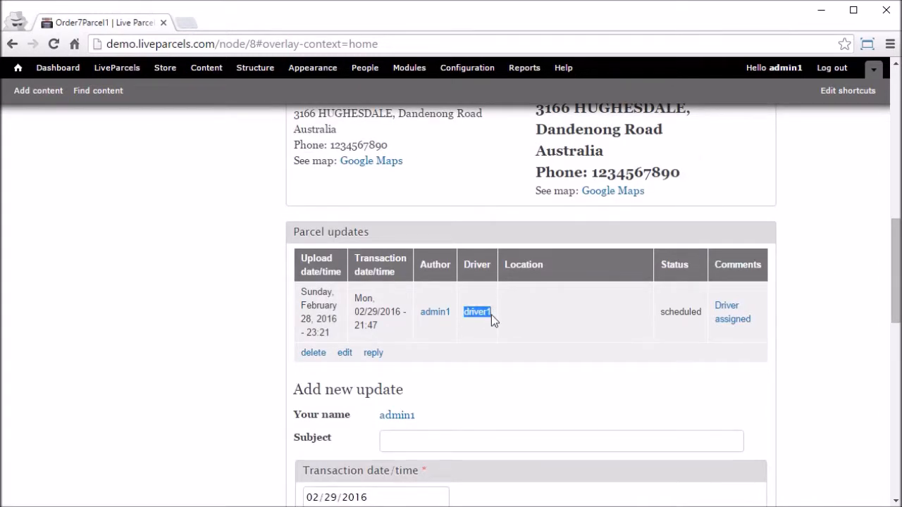
mouse_move(732, 319)
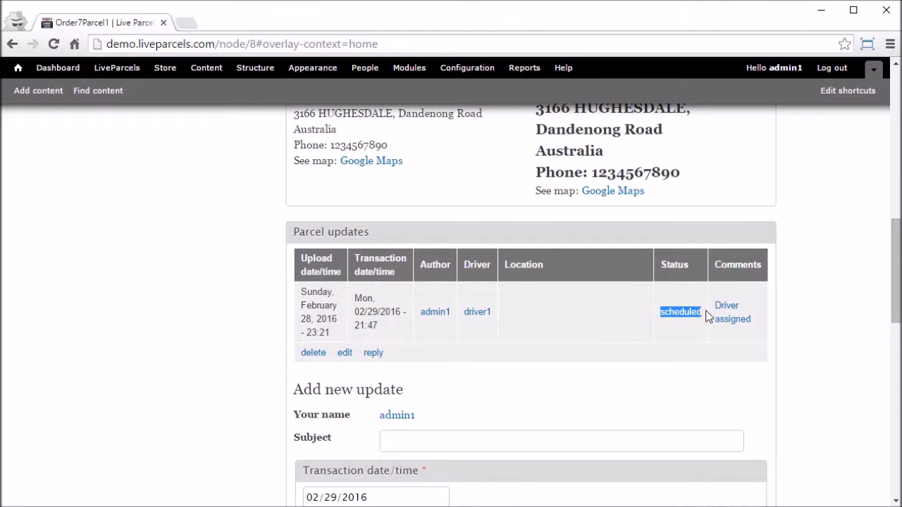
mouse_move(194, 230)
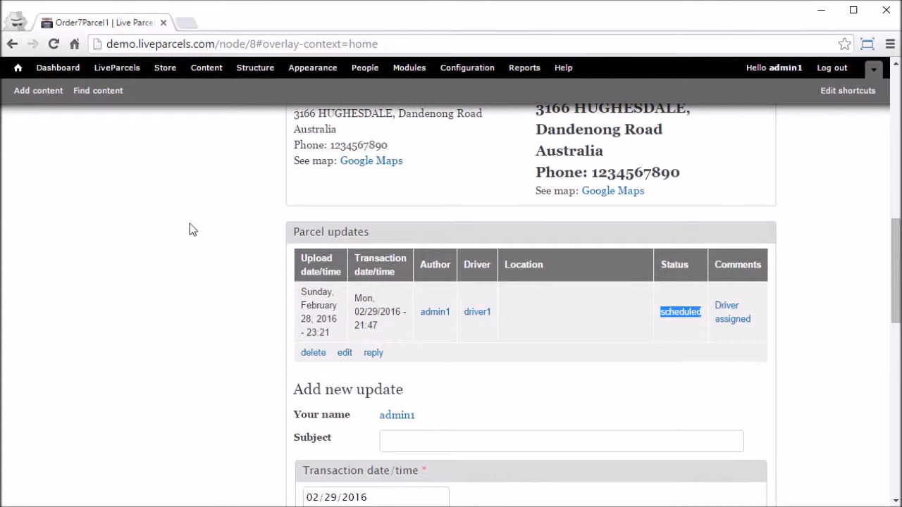
- On Re-assign pick-up drivers, select both parcels scheduled with driver1
click(117, 67)
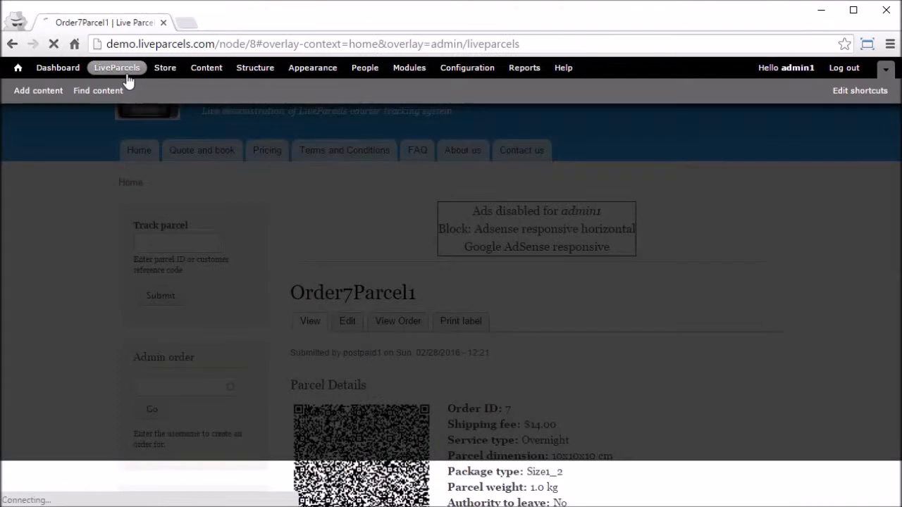
click(117, 67)
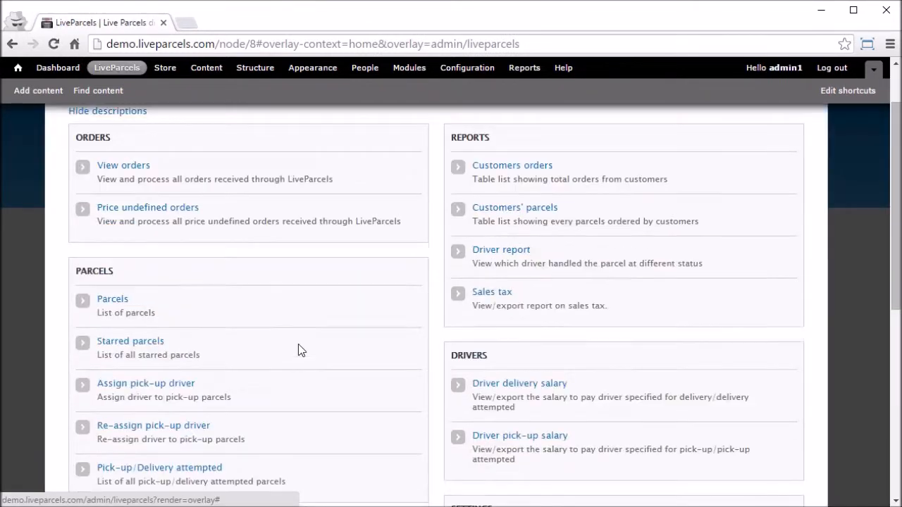
click(152, 426)
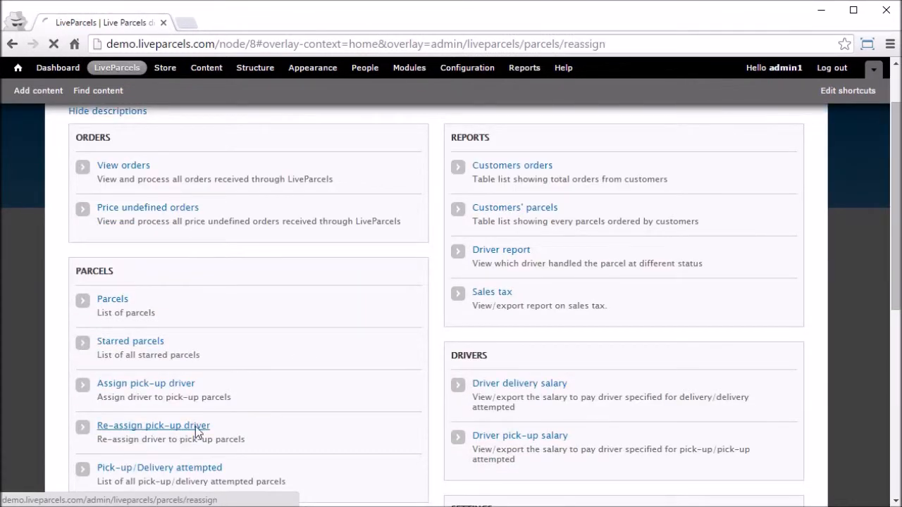
click(153, 425)
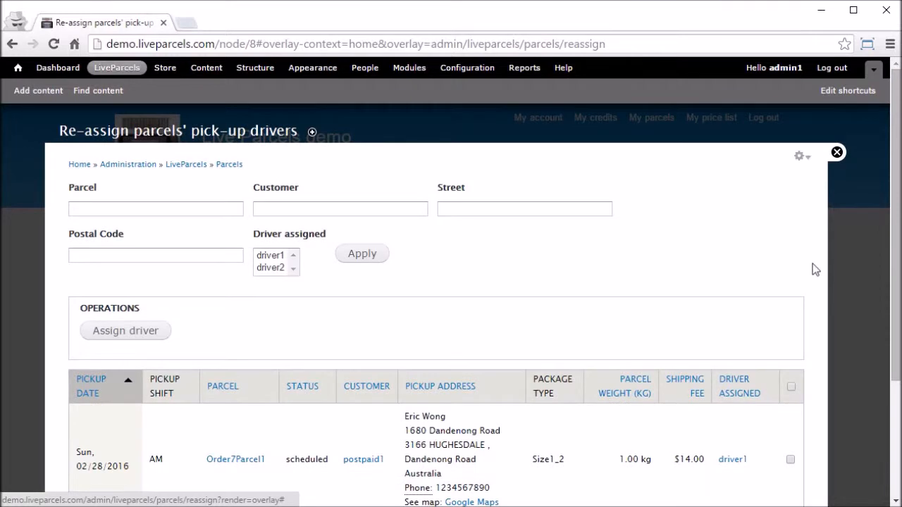
scroll(down, 3)
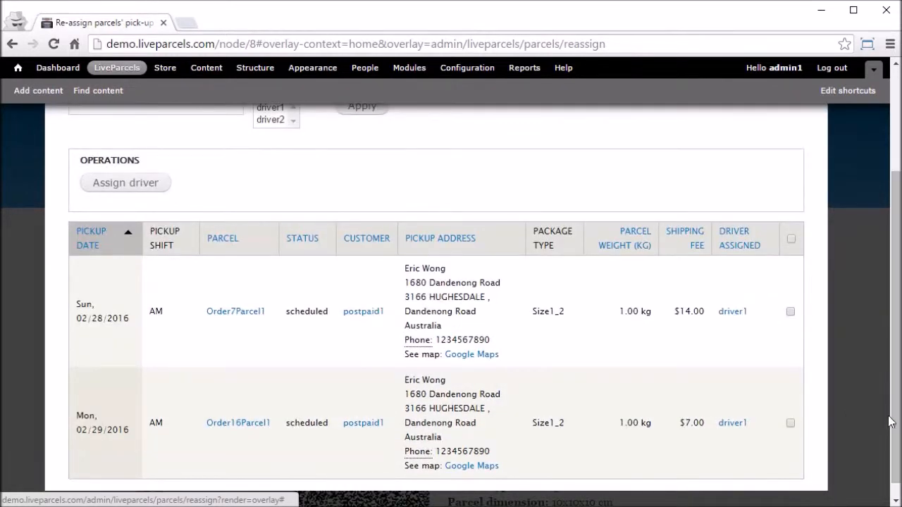
click(790, 238)
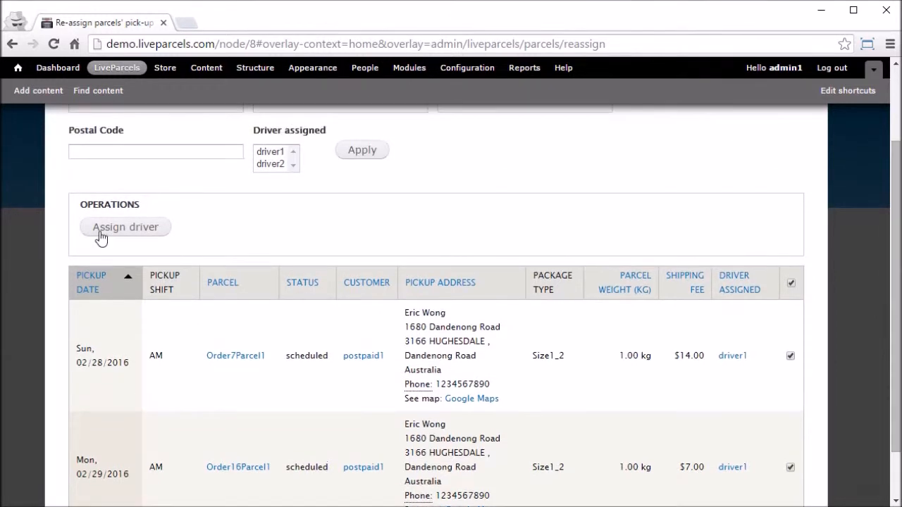
- Reassign both selected parcels' pick-up to driver2 and confirm the change
click(125, 227)
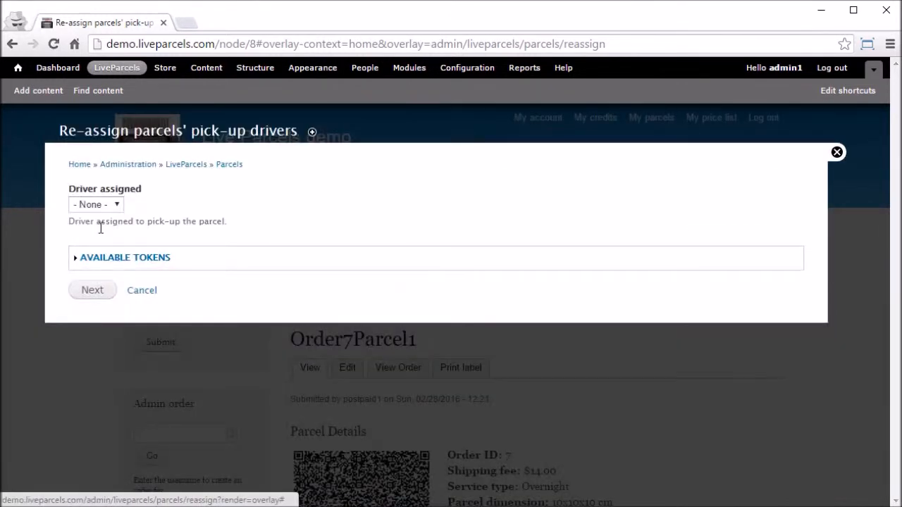
click(95, 205)
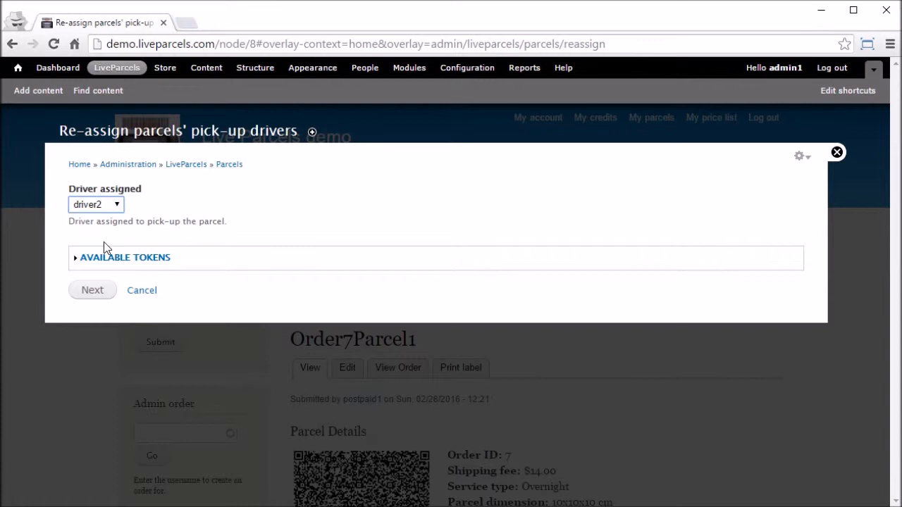
click(93, 290)
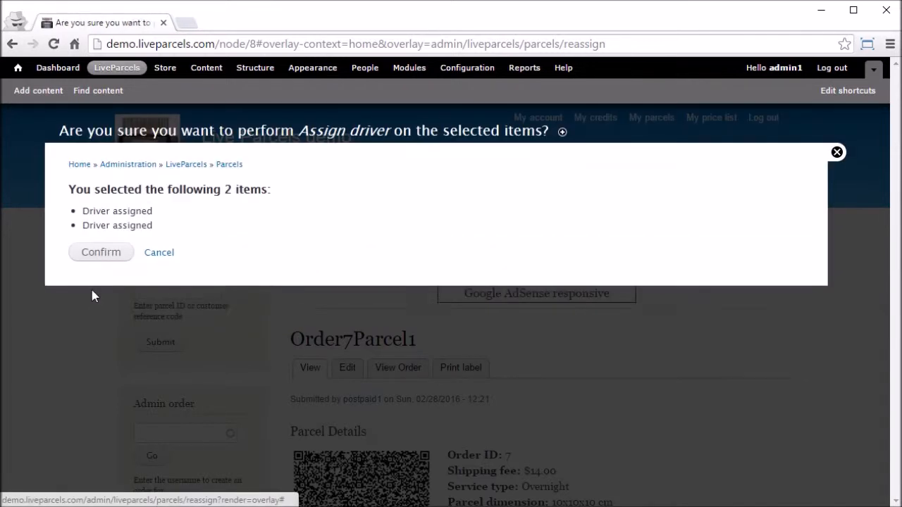
click(101, 252)
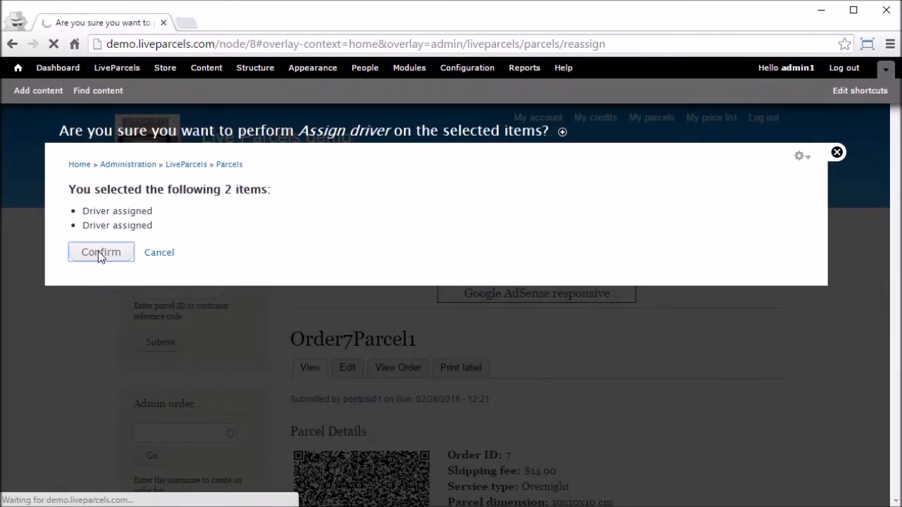
click(101, 252)
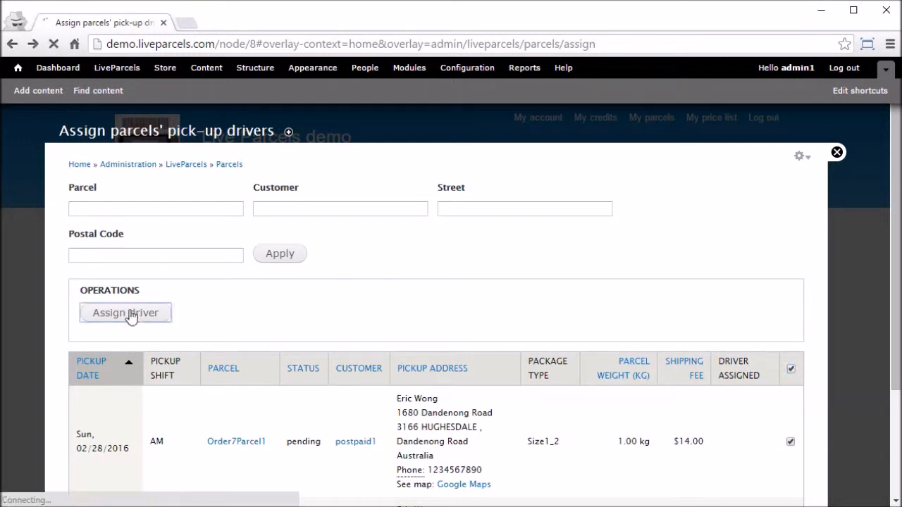
- Open the driver assignment form for Order7Parcel1 and inspect the driver list, which offers only None
click(126, 313)
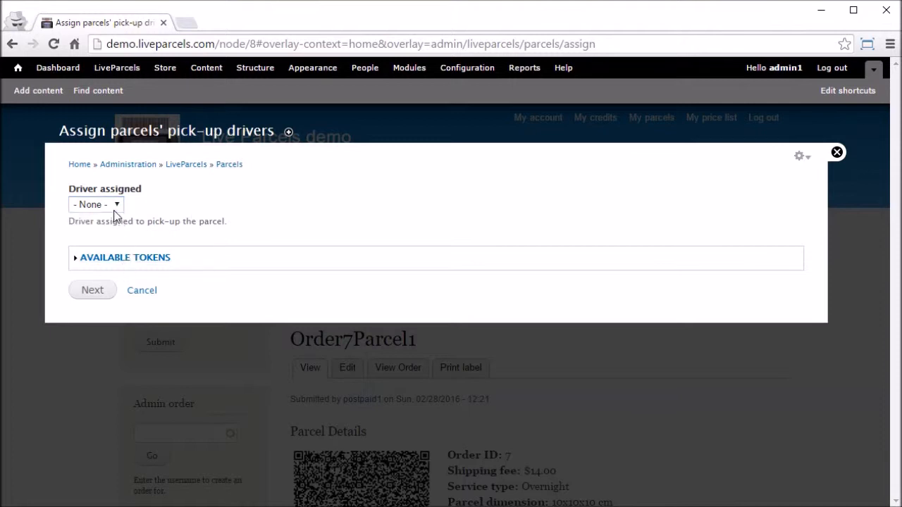
mouse_move(220, 212)
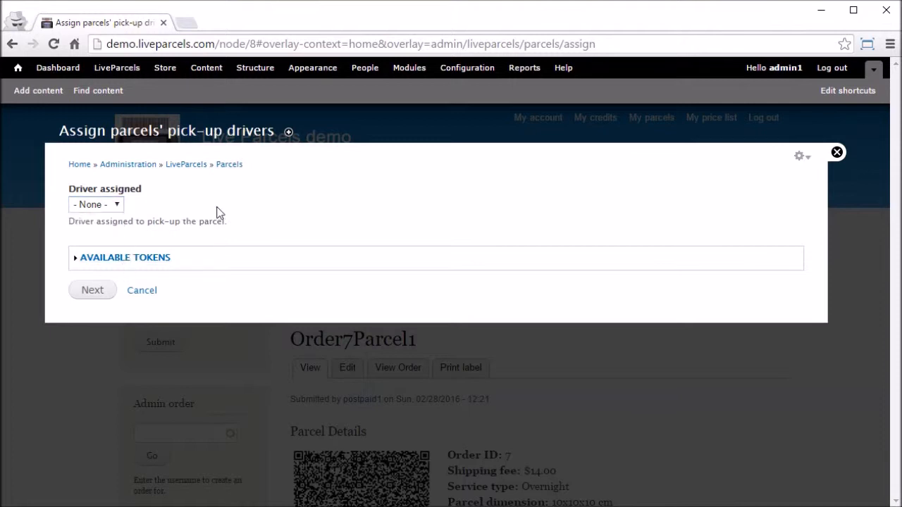
click(95, 205)
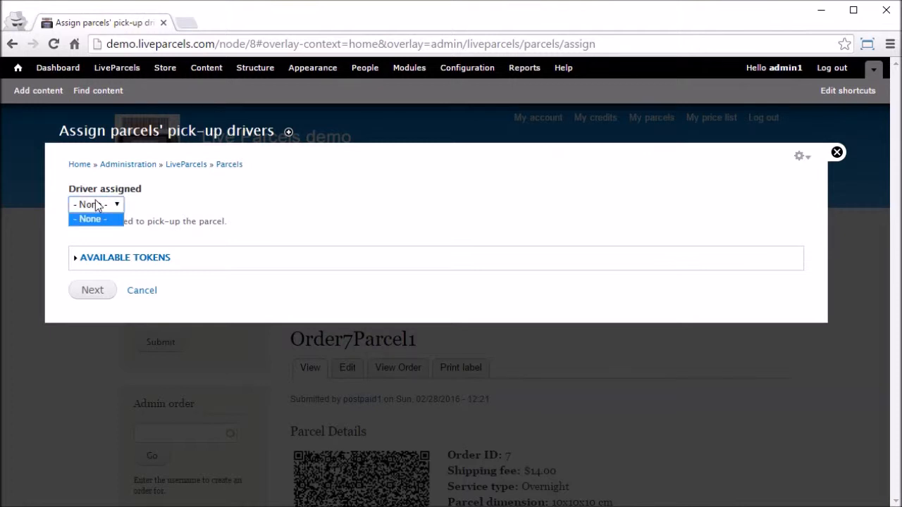
click(90, 219)
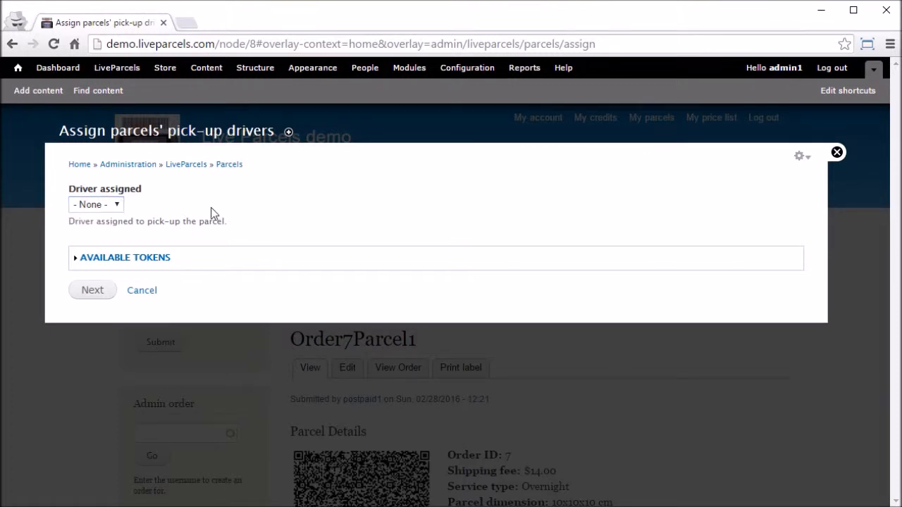
click(96, 205)
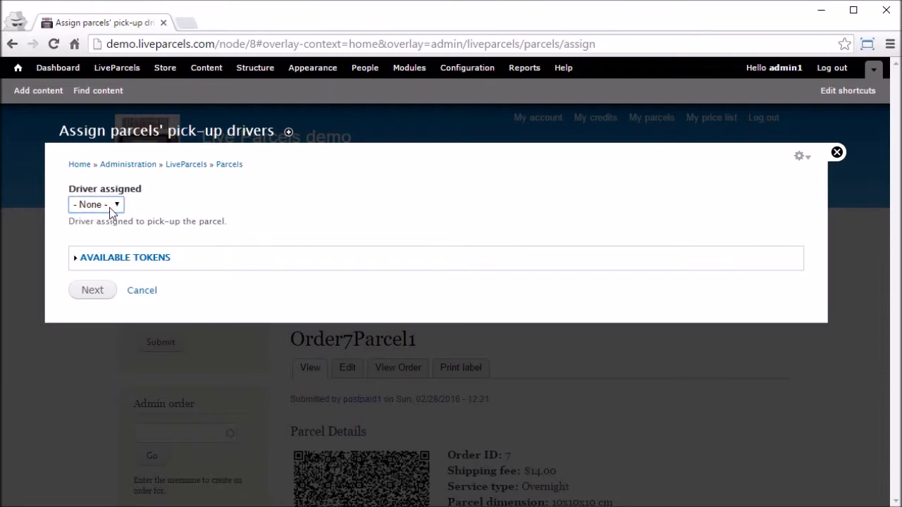
click(96, 204)
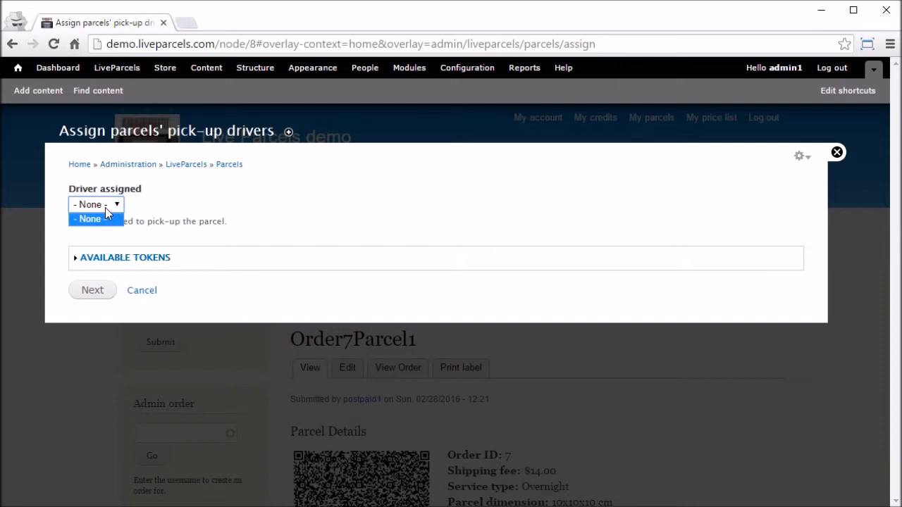
click(96, 205)
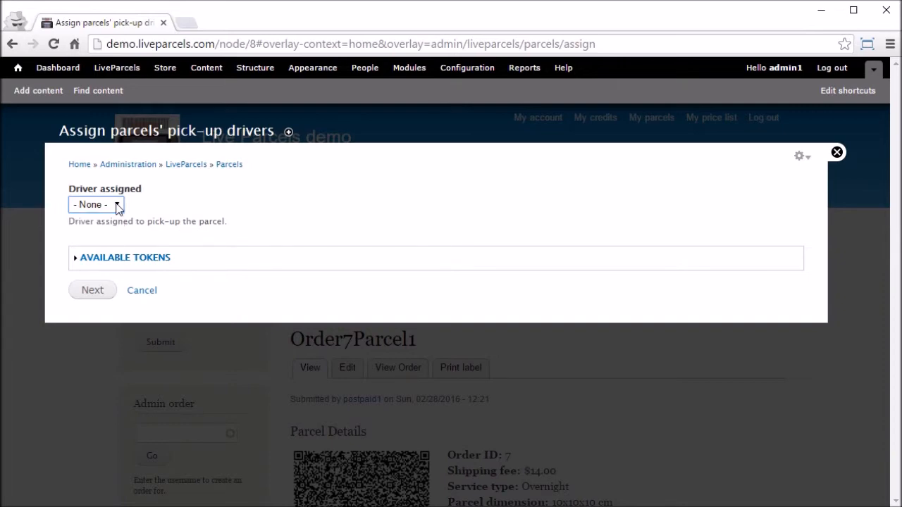